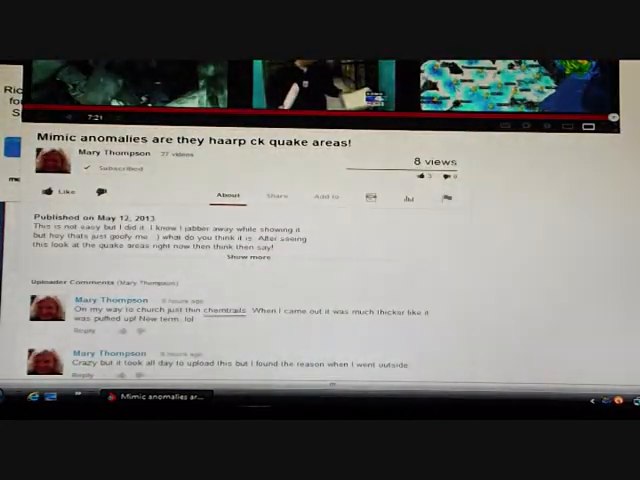
Reach All Comments below the video and activate the 'Click to leave a comment' box
scroll("down", 3)
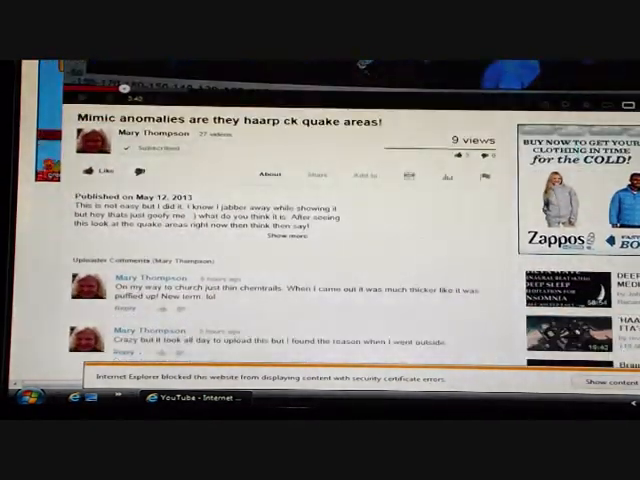
scroll("down", 3)
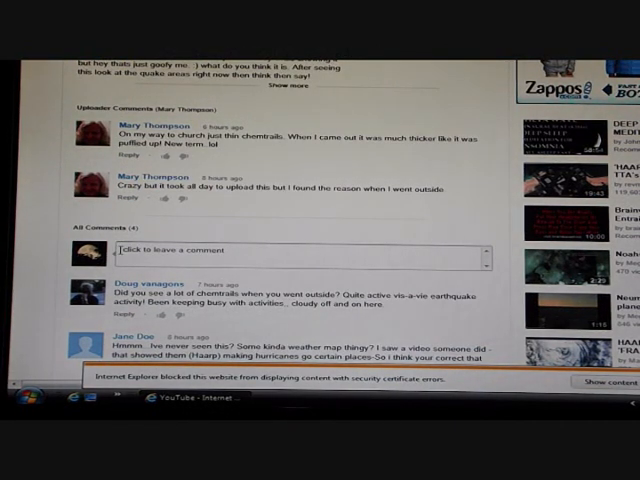
left_click(290, 252)
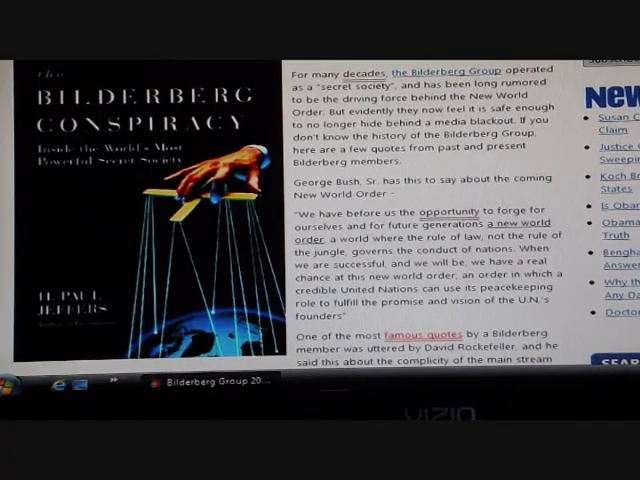
Scroll the Bilderberg member table past the book cover down to the S surnames
scroll("down", 3)
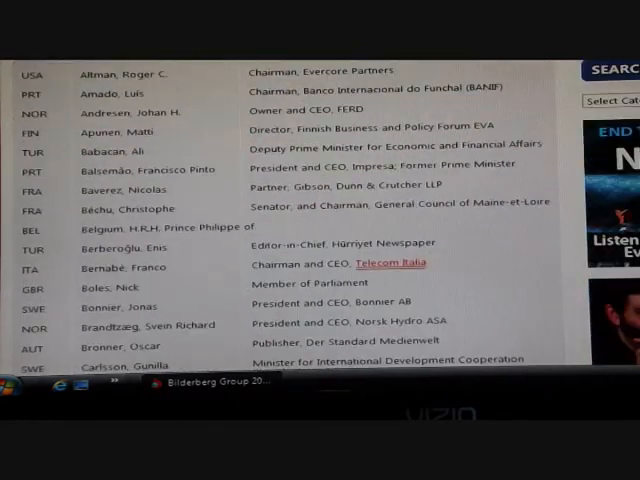
scroll("down", 3)
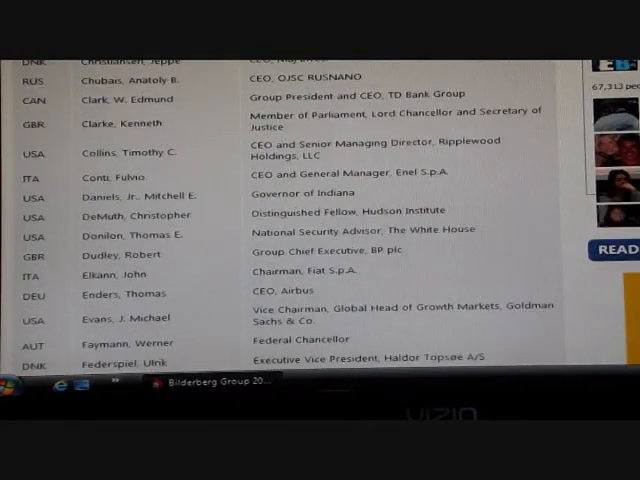
scroll("down", 3)
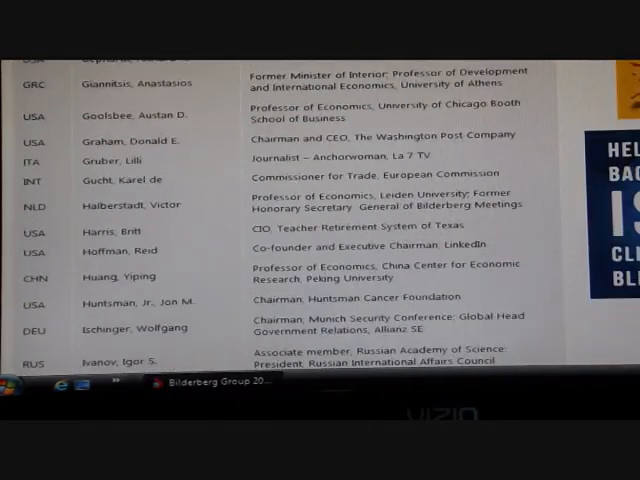
scroll("down", 3)
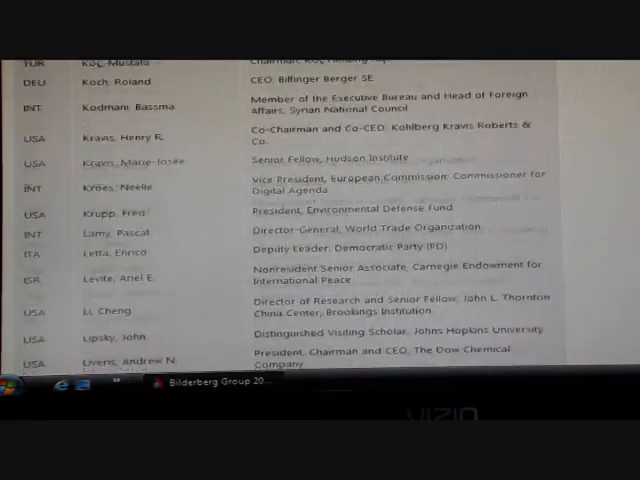
scroll("down", 3)
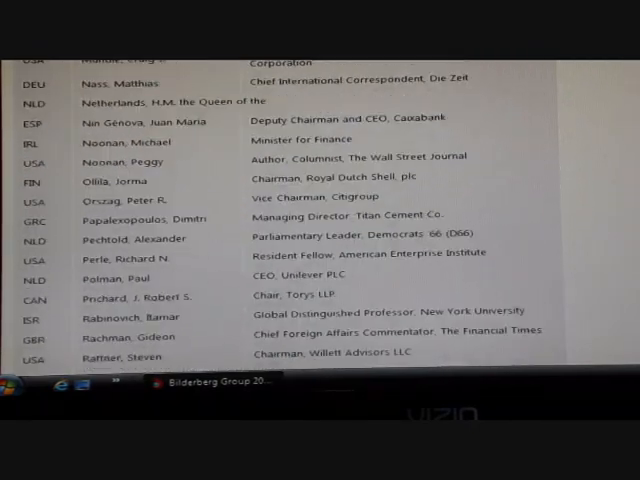
scroll("down", 3)
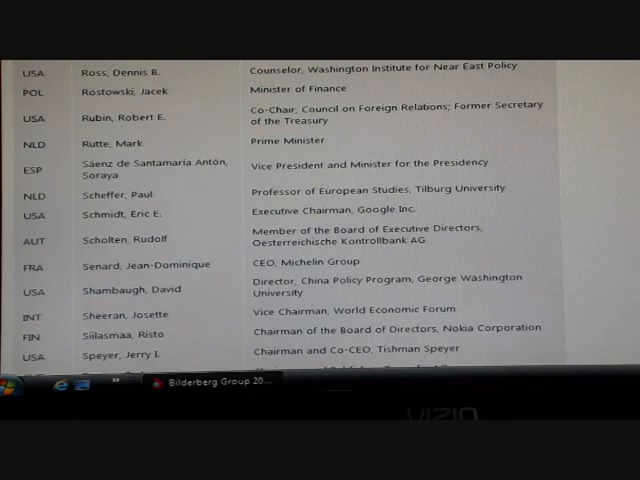